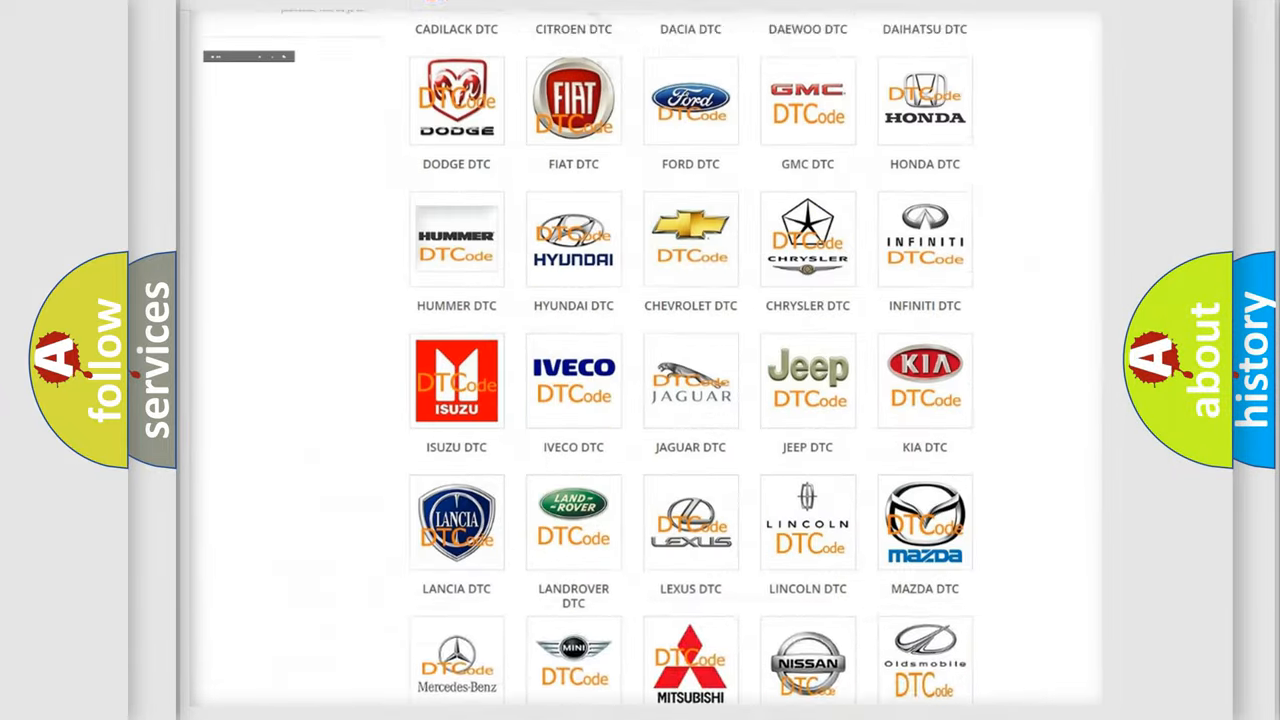
Open the Scion DTC page from the brand grid and scroll through its diagnostic codes.
scroll("up", 3)
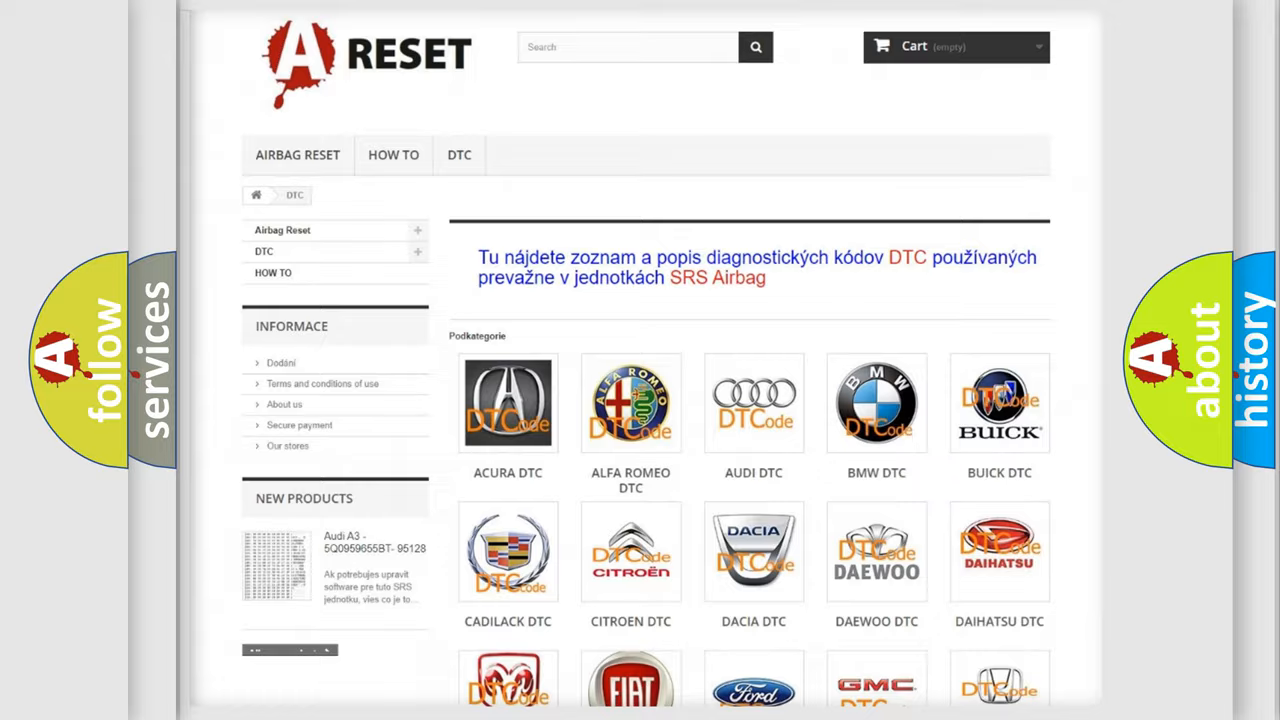
scroll("down", 3)
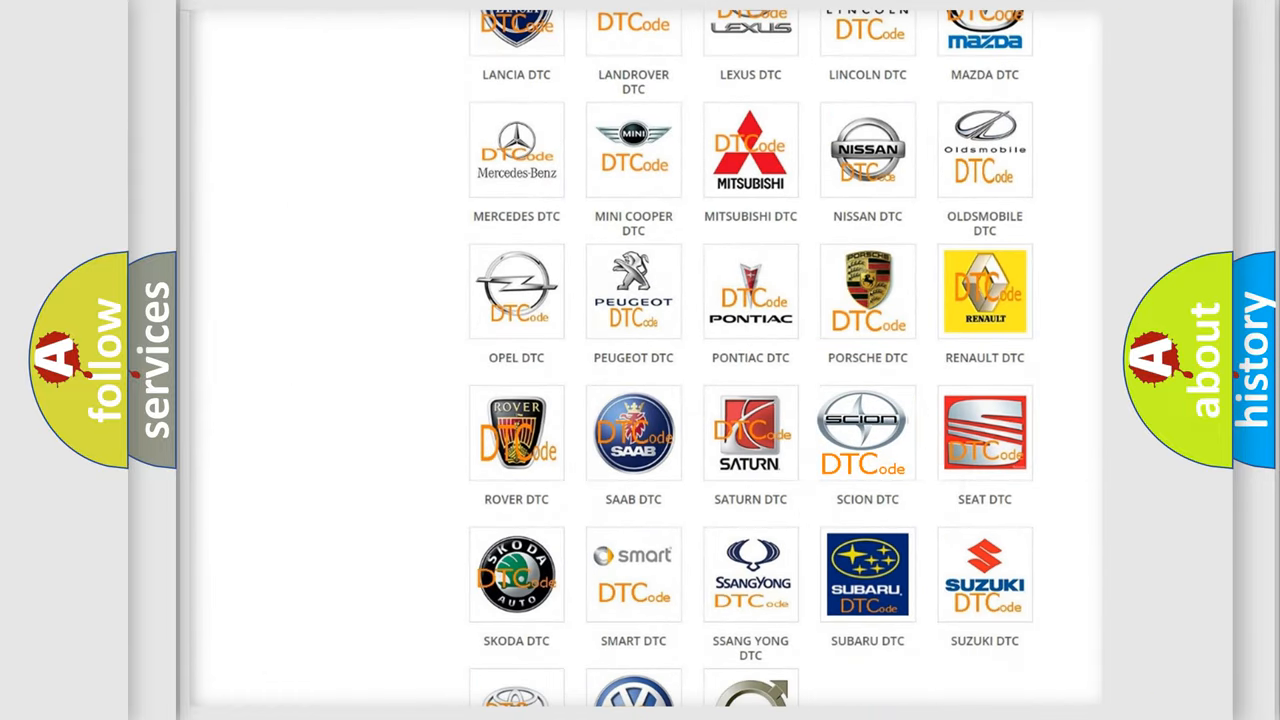
left_click(867, 433)
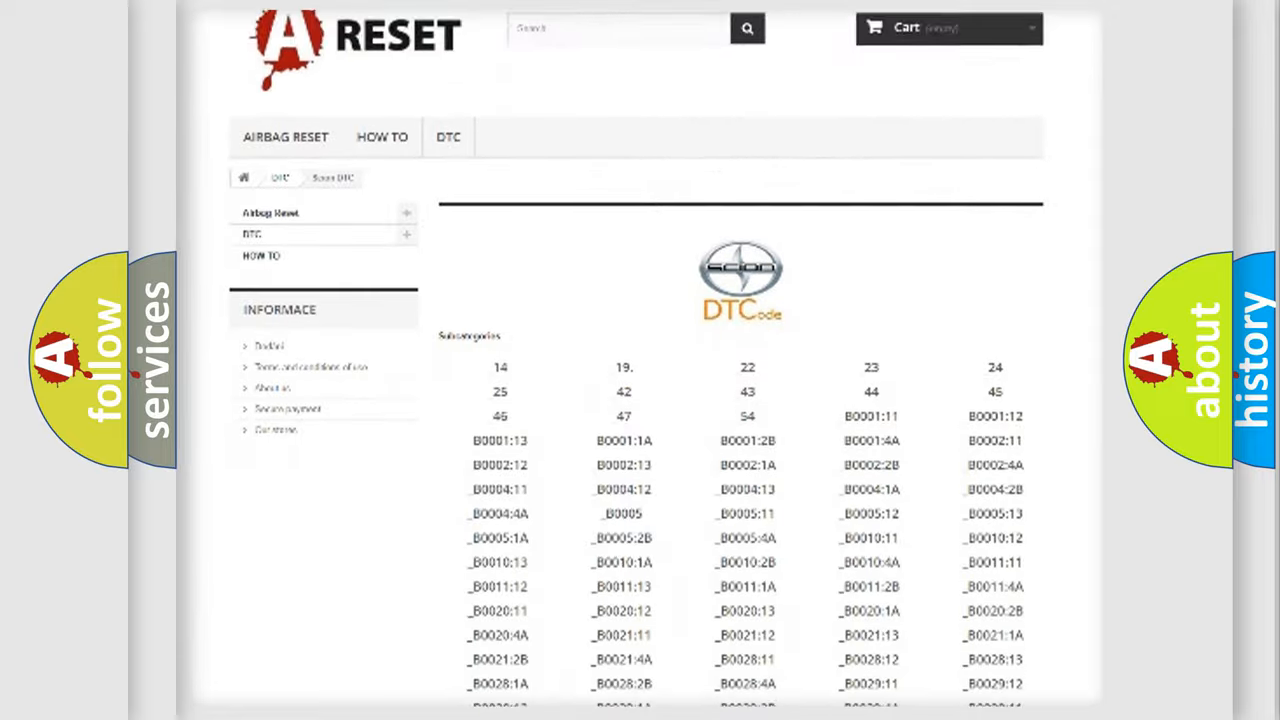
scroll("down", 3)
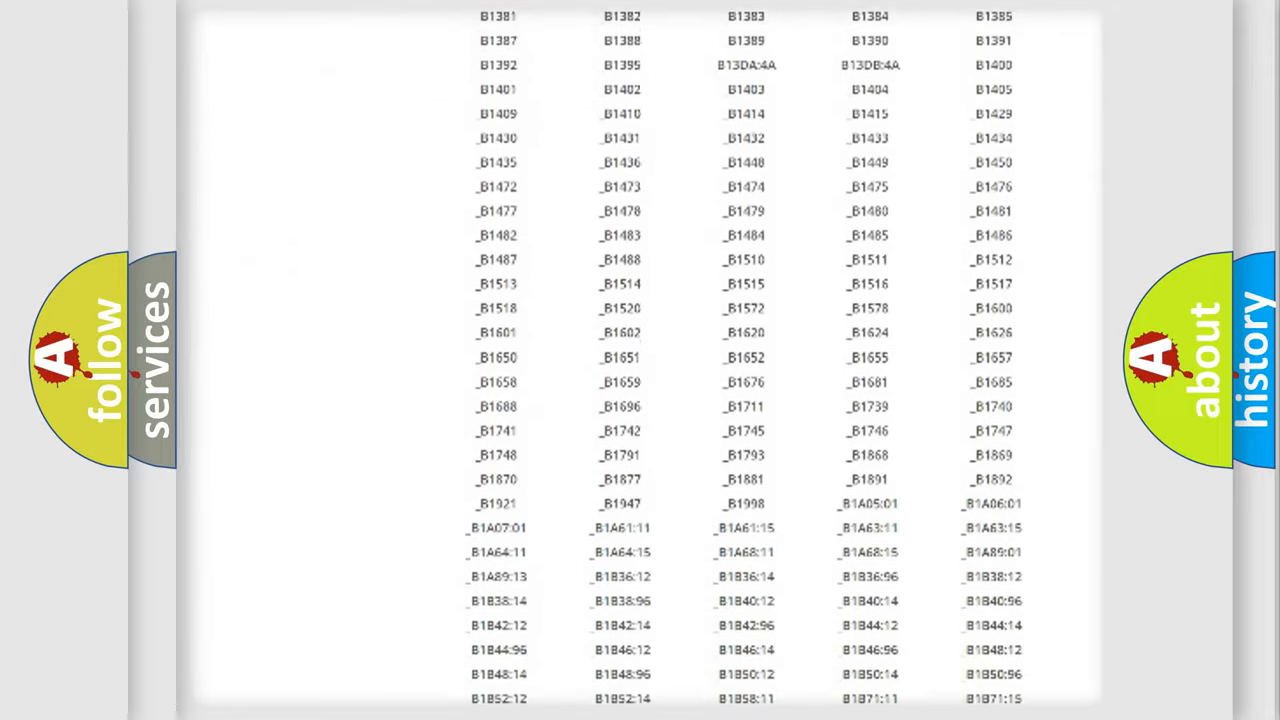
scroll("up", 3)
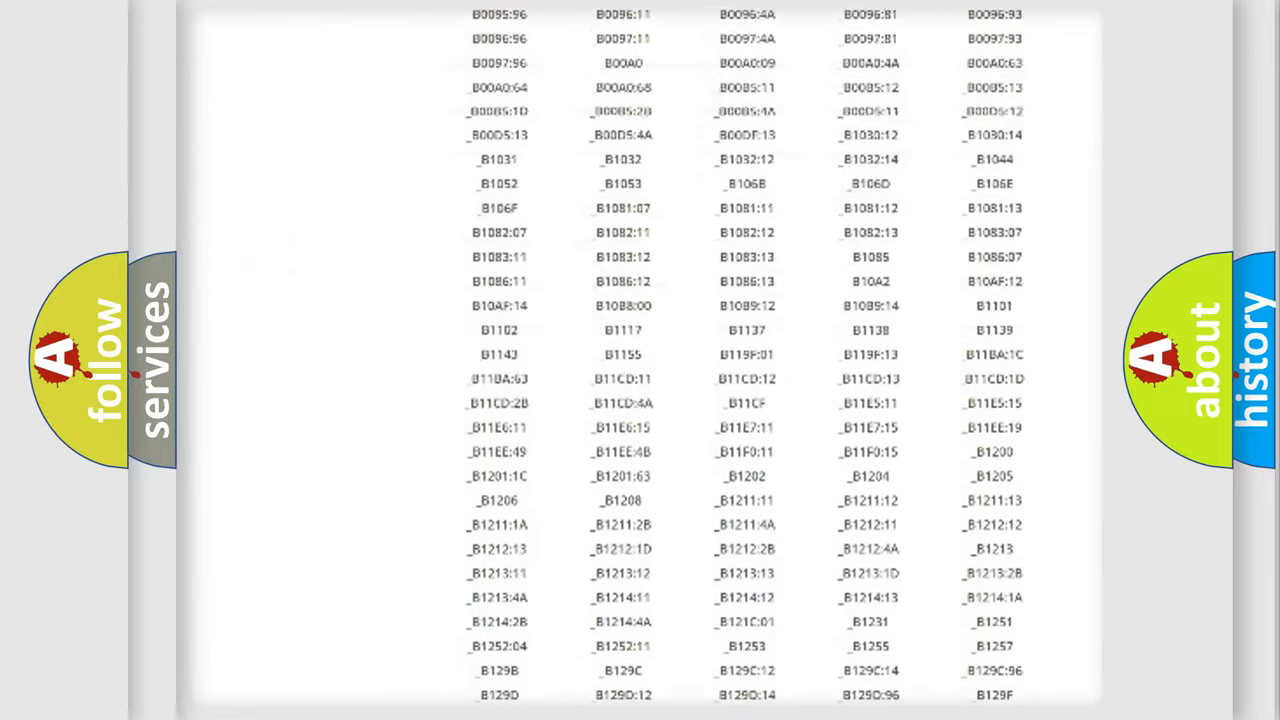
scroll("up", 3)
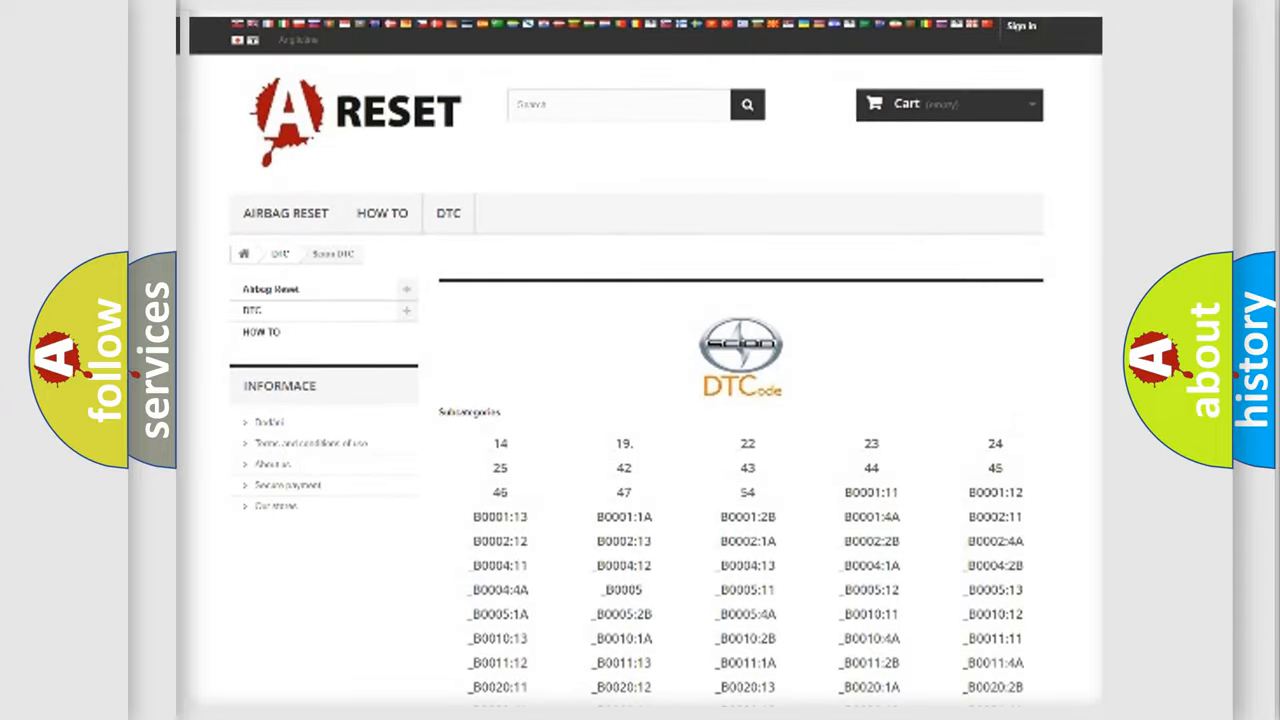